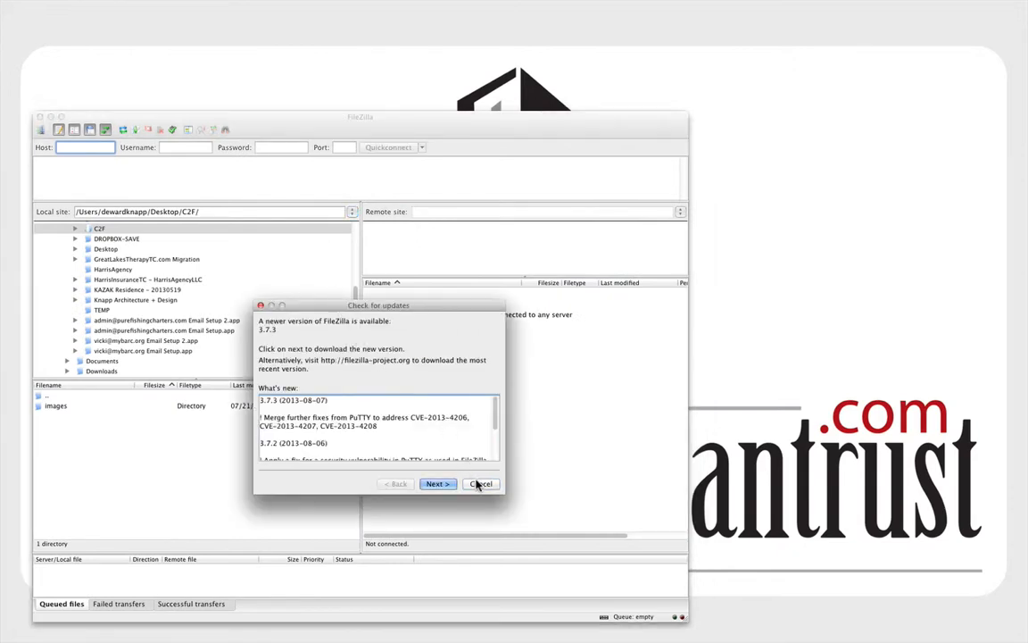
# Download the FileZilla 3.7.3 update package and save it to Downloads.
pyautogui.click(437, 483)
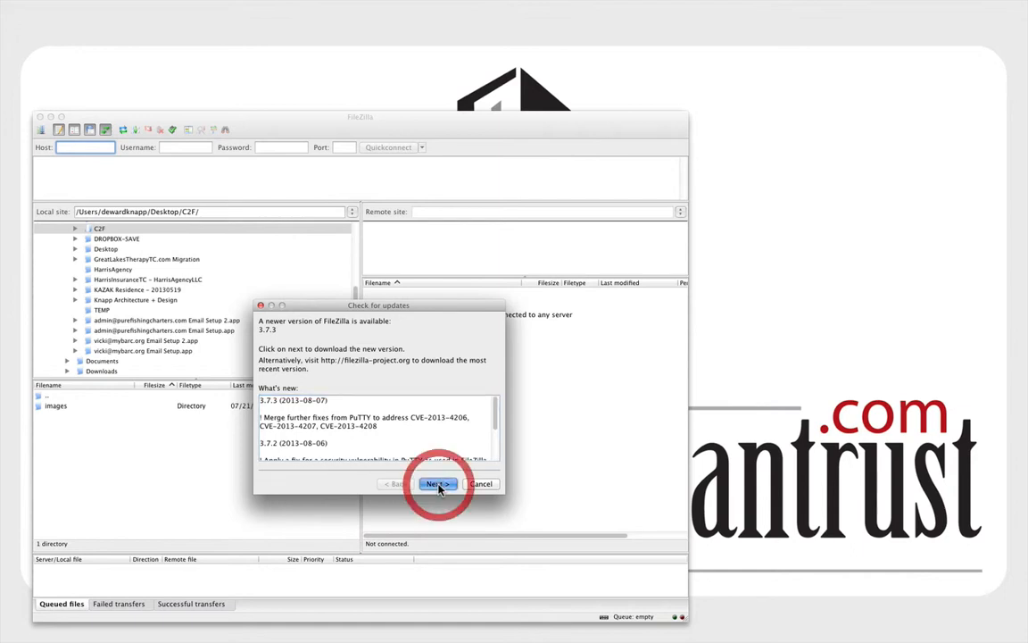
pyautogui.click(437, 484)
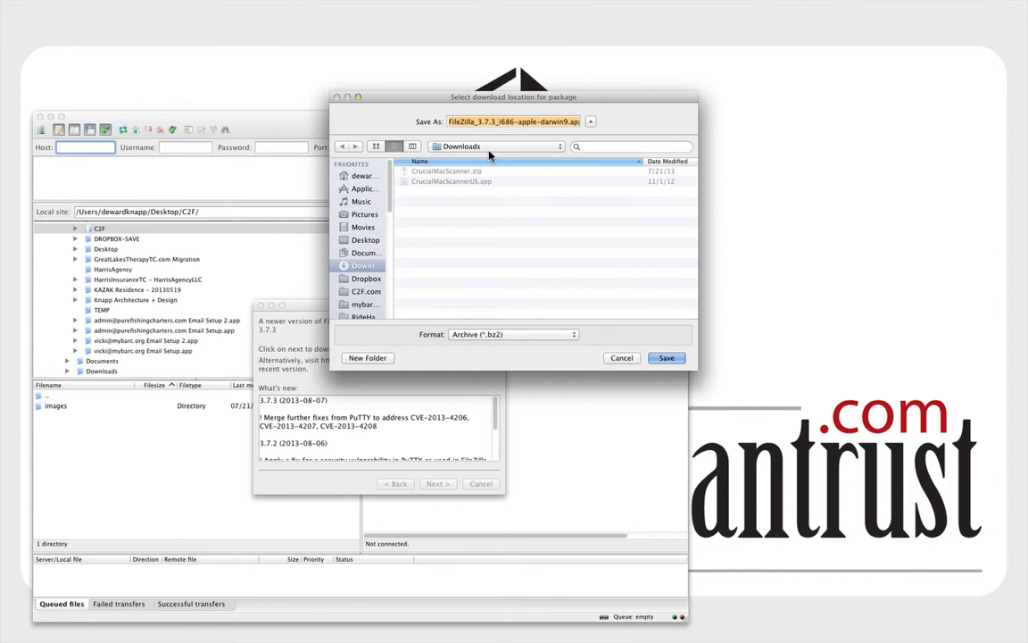
pyautogui.click(666, 358)
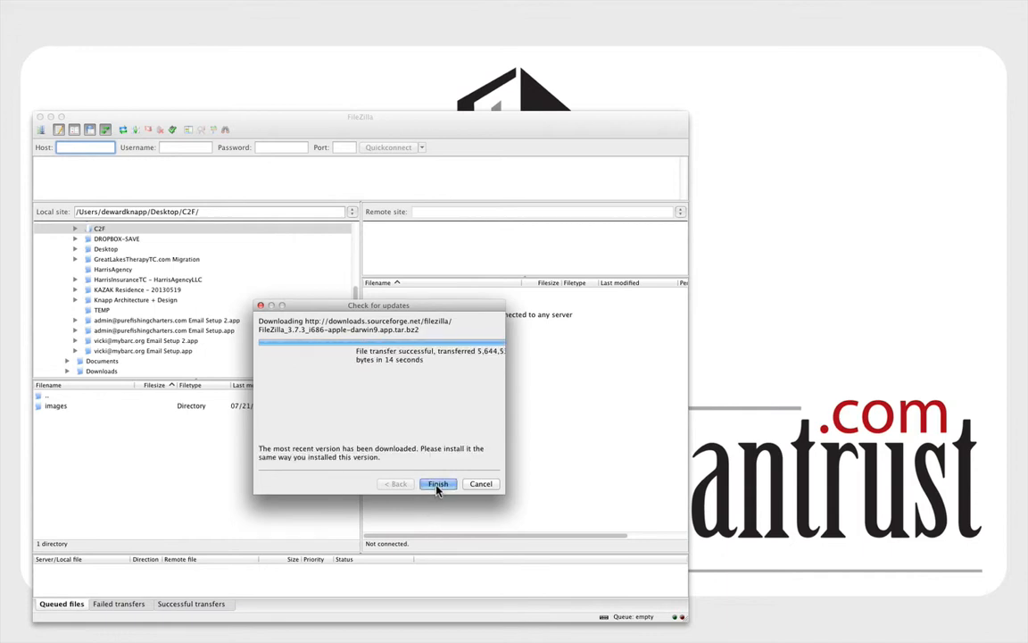
# Close the completed FileZilla 3.7.3 update download dialog.
pyautogui.click(438, 483)
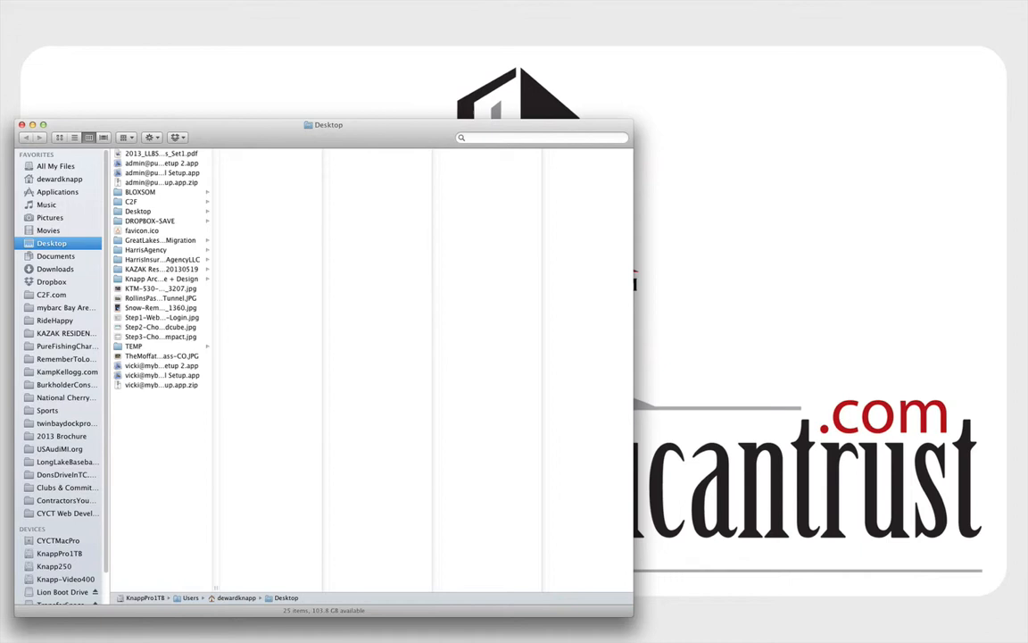
# Extract the FileZilla 3.7.3 .tar.bz2 archive from the Downloads folder.
pyautogui.click(56, 268)
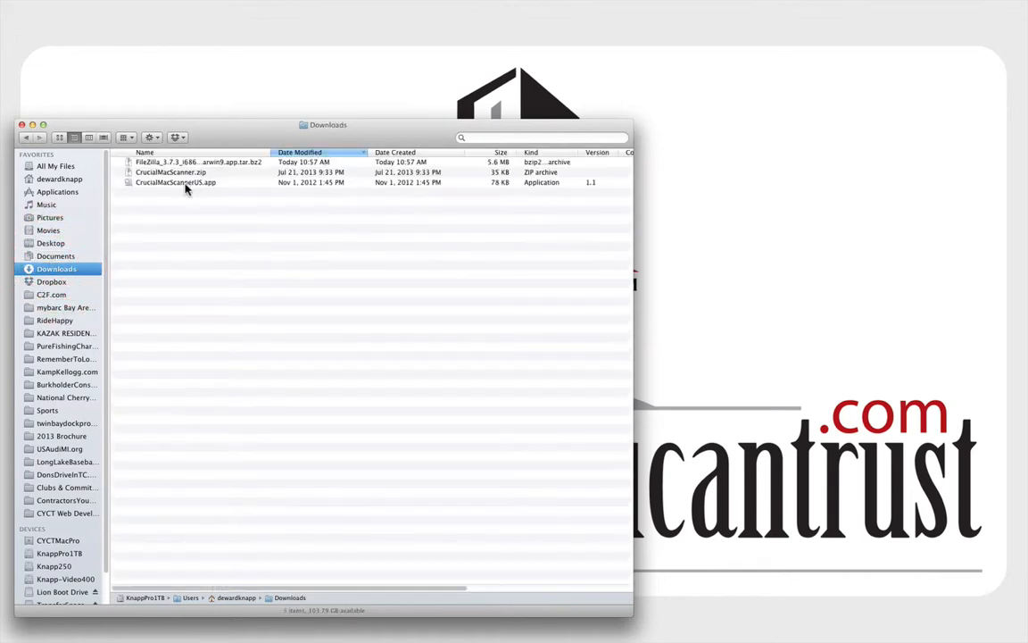
pyautogui.click(196, 161)
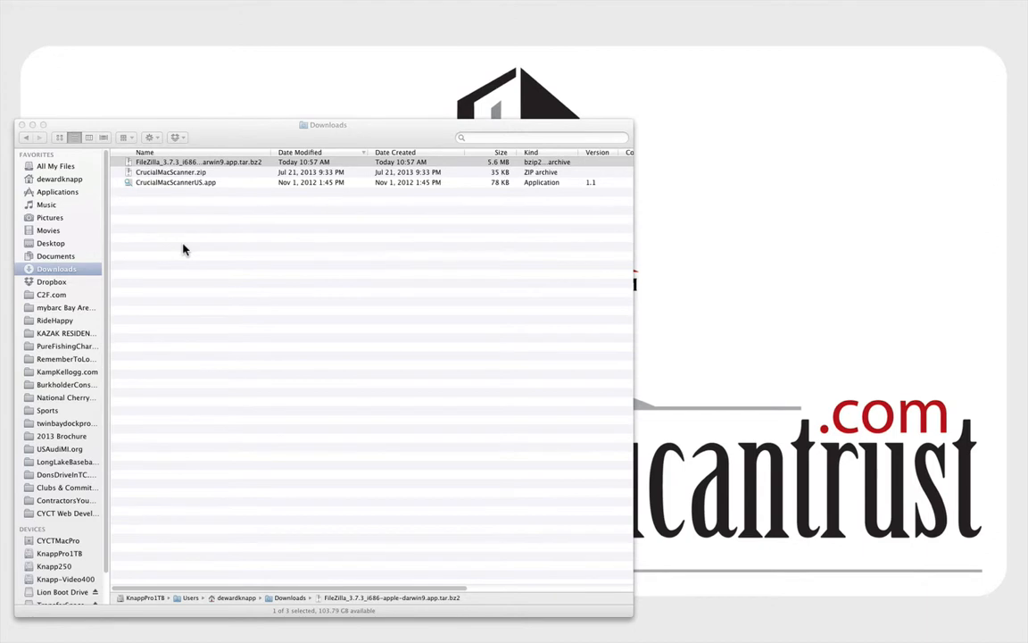
pyautogui.doubleClick(196, 162)
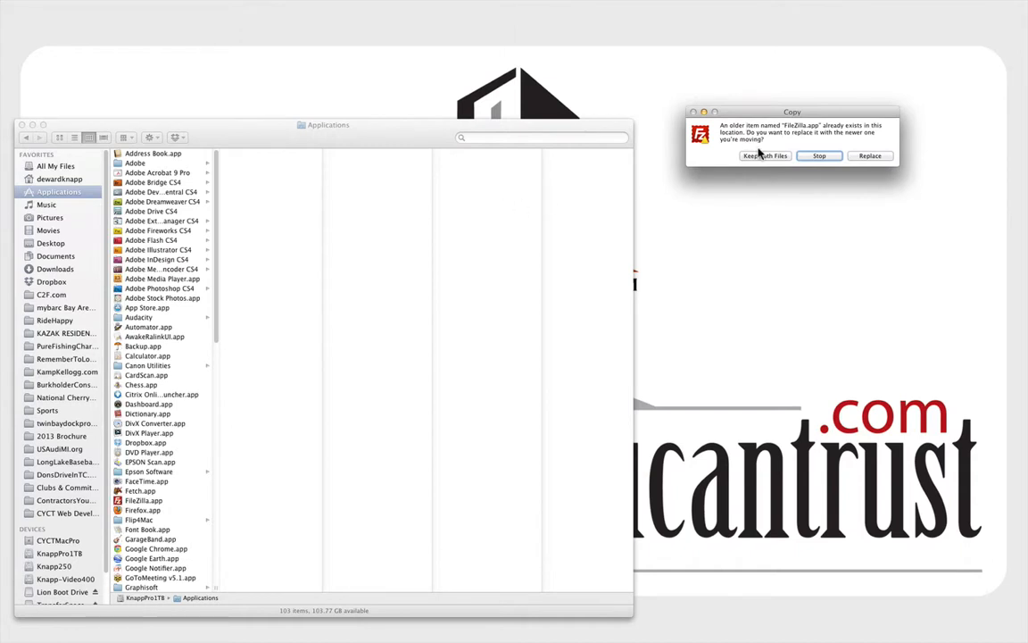
pyautogui.moveTo(864, 156)
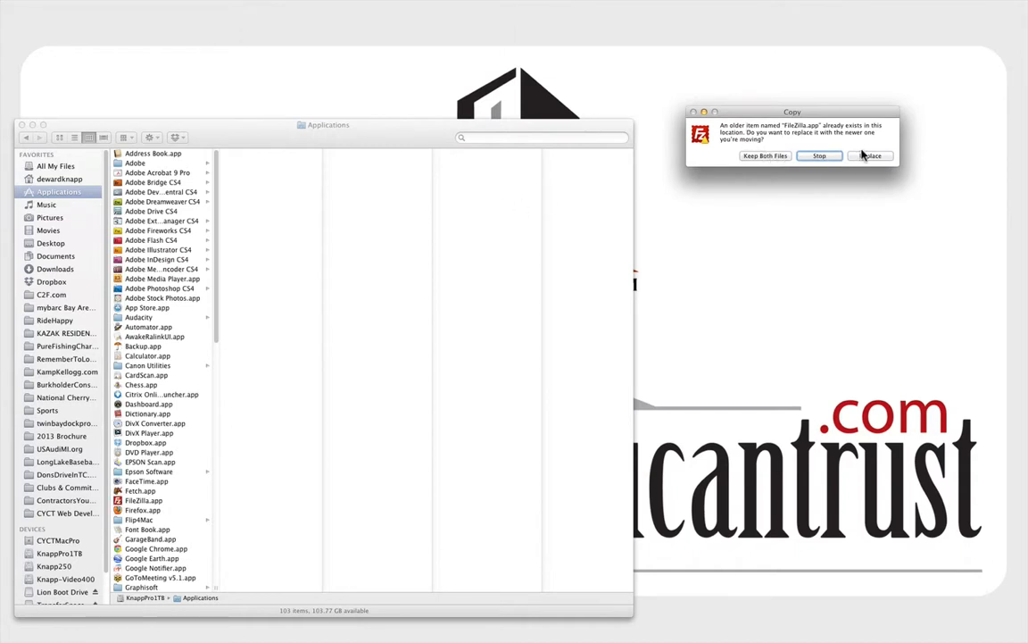
# Confirm replacing the old FileZilla.app in Applications with the new version.
pyautogui.click(869, 155)
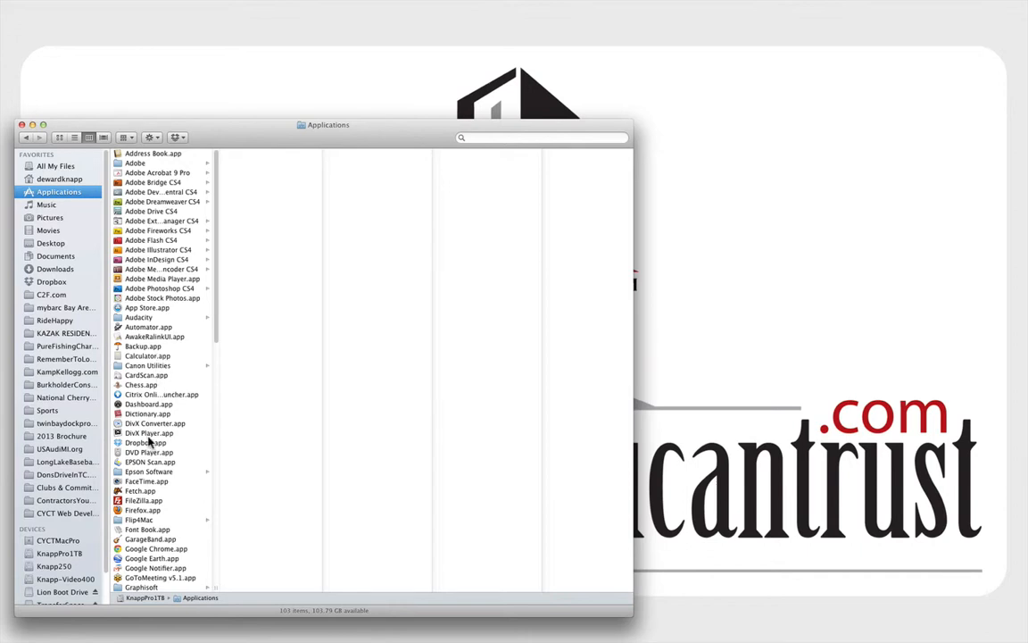
# Verify FileZilla.app shows Version 3.7.3, launch it, and dismiss the welcome screen.
pyautogui.click(143, 500)
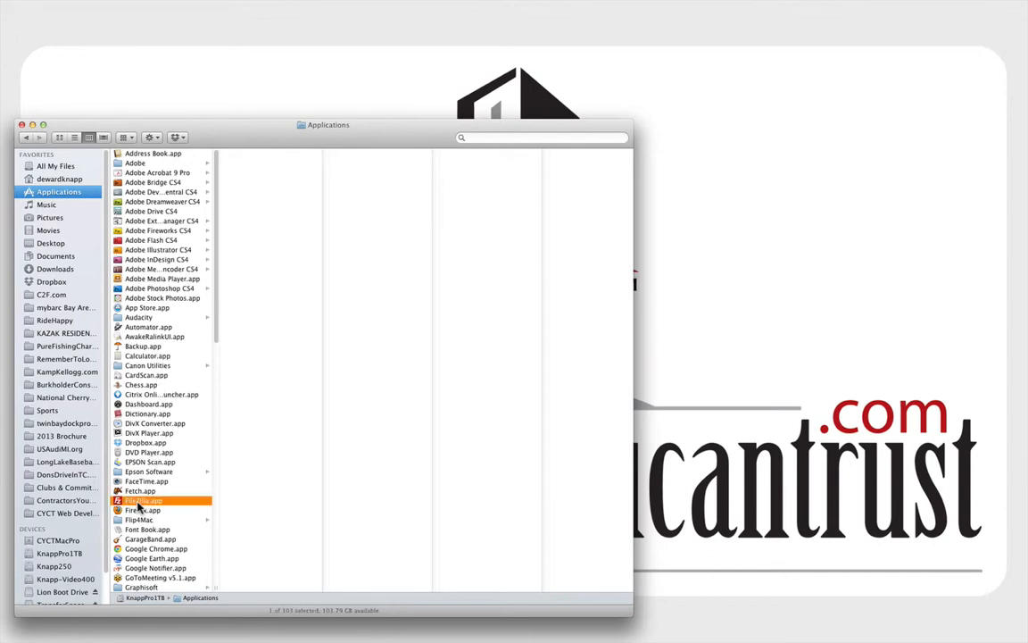
pyautogui.click(143, 499)
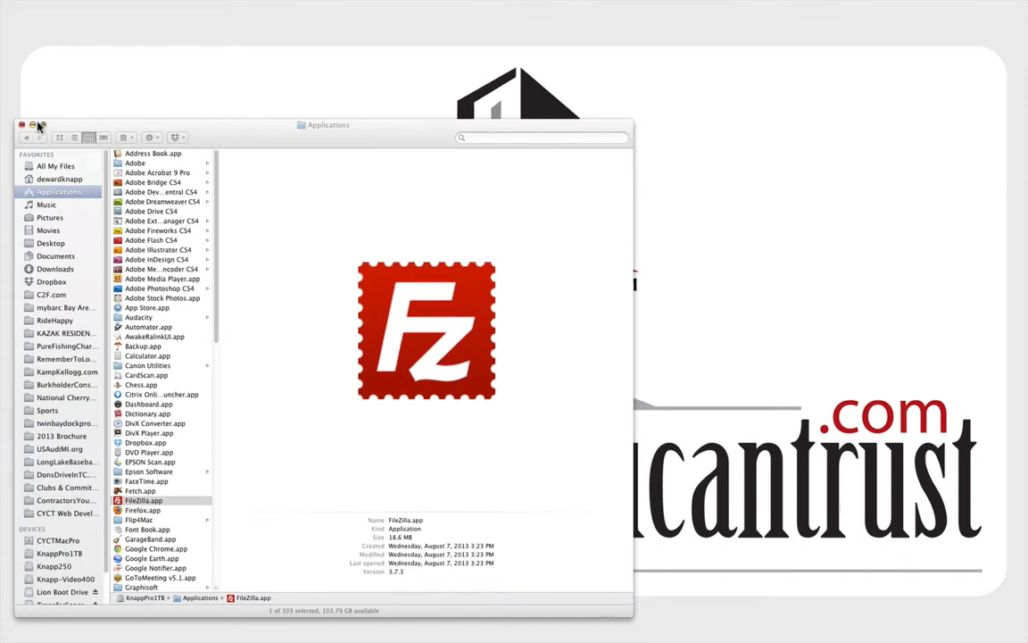
pyautogui.doubleClick(143, 499)
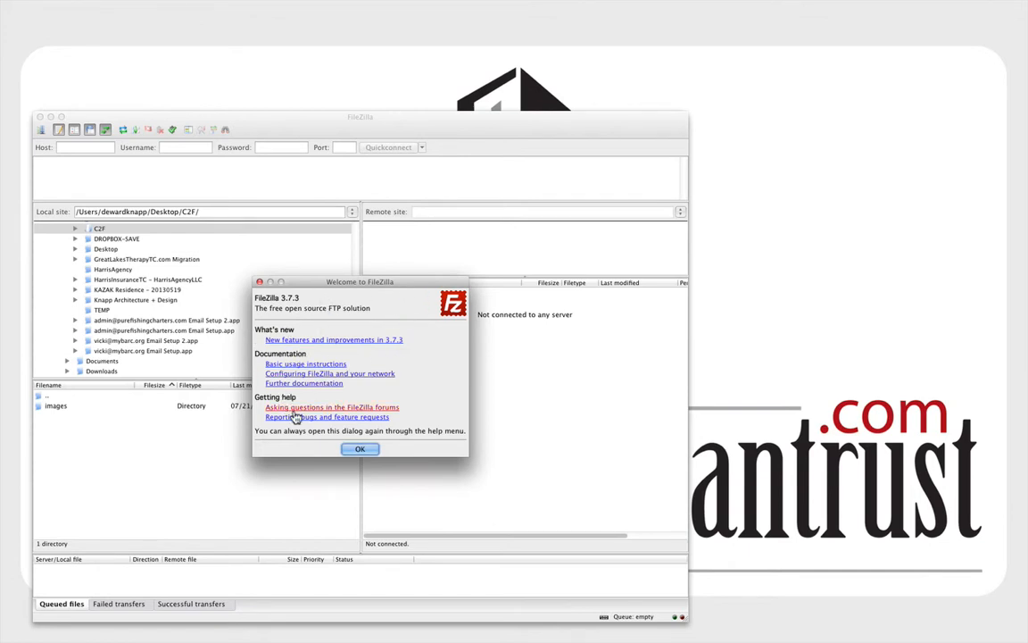
pyautogui.click(360, 448)
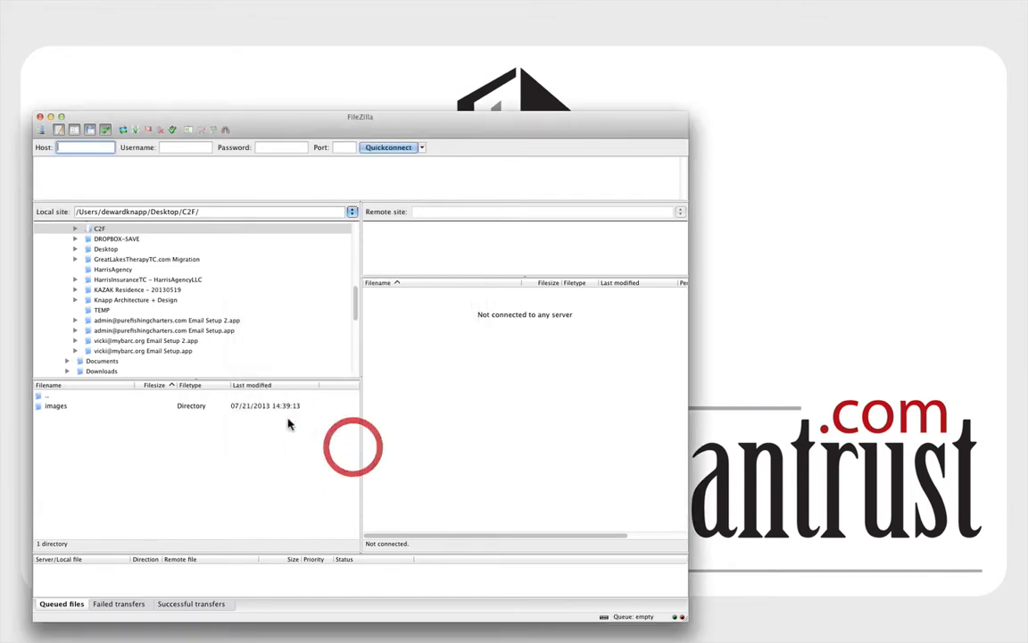
pyautogui.scroll(-3)
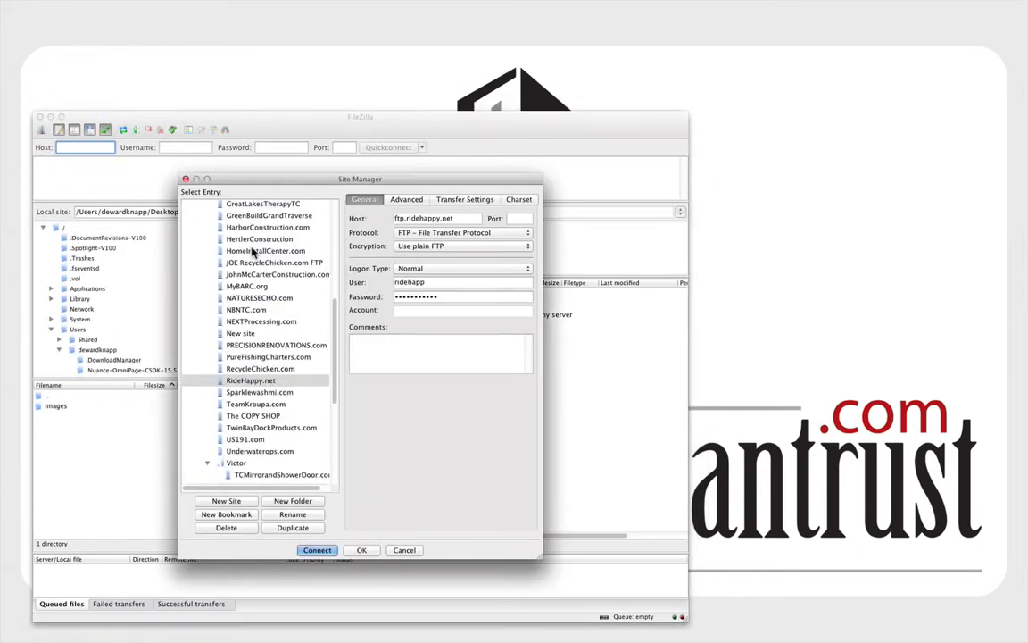
# Scroll the Site Manager list to the top and reposition the dialog.
pyautogui.scroll(3)
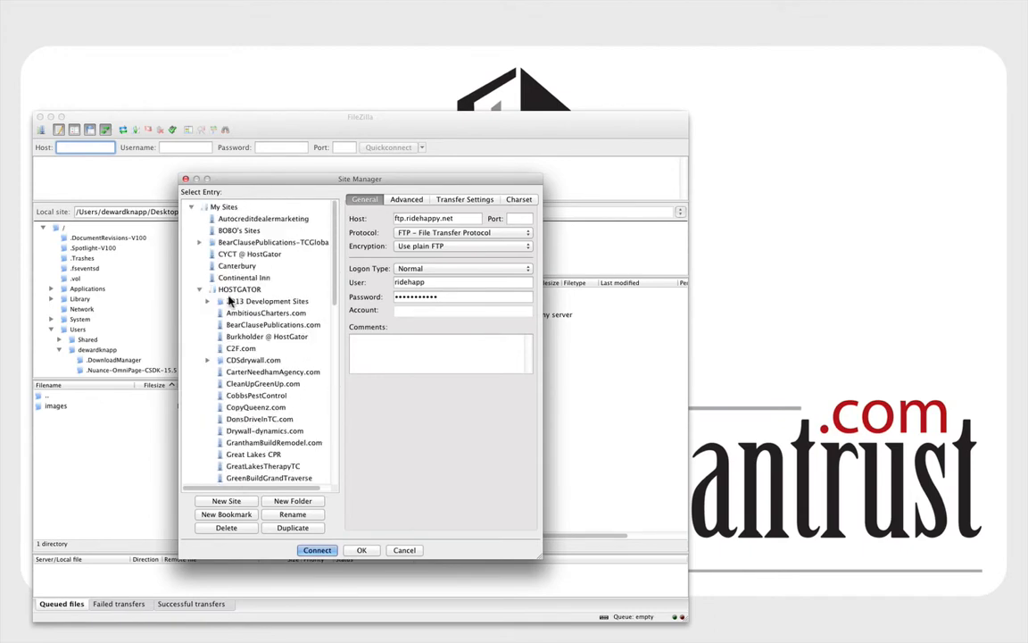
pyautogui.moveTo(360, 178); pyautogui.dragTo(341, 174)
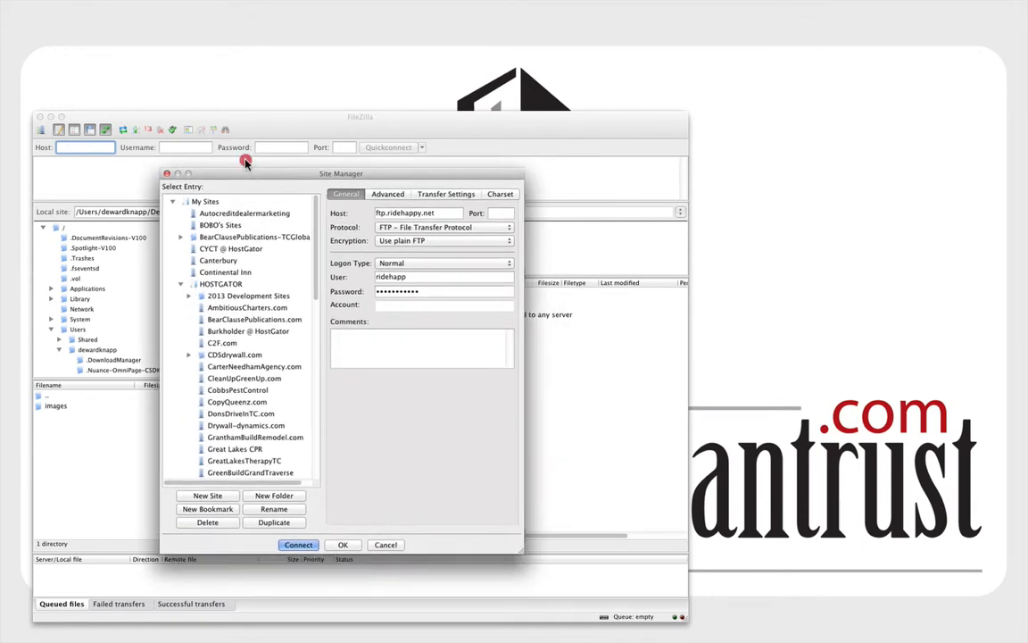